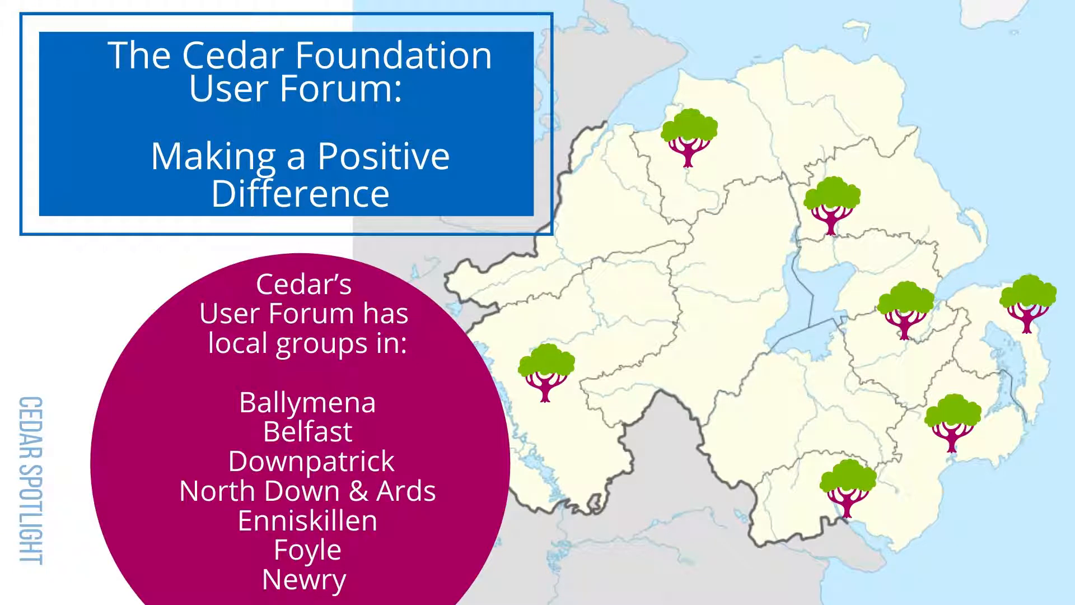
pyautogui.press('right')
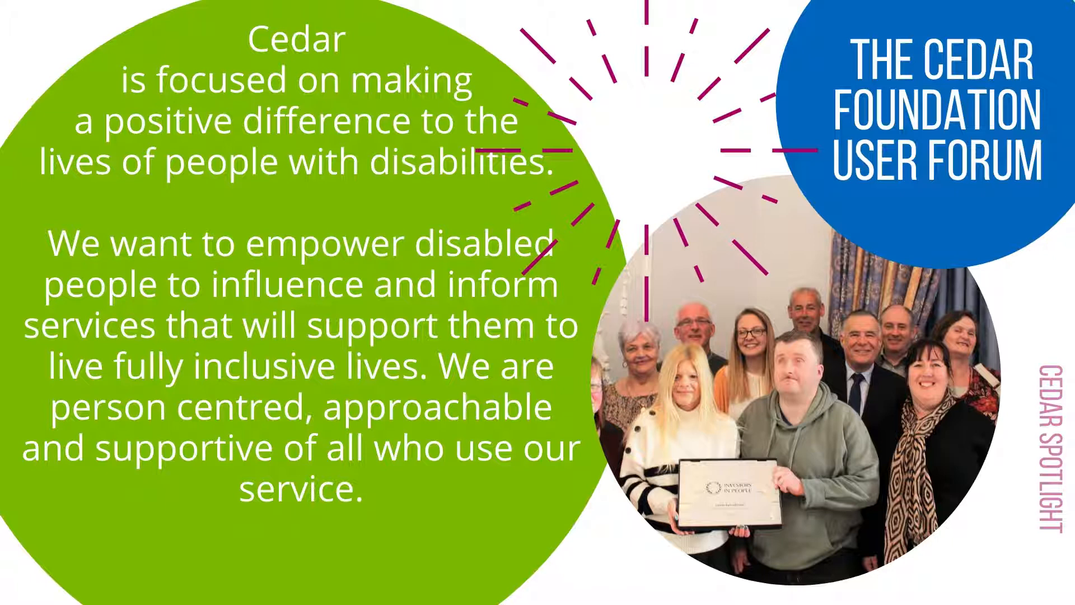